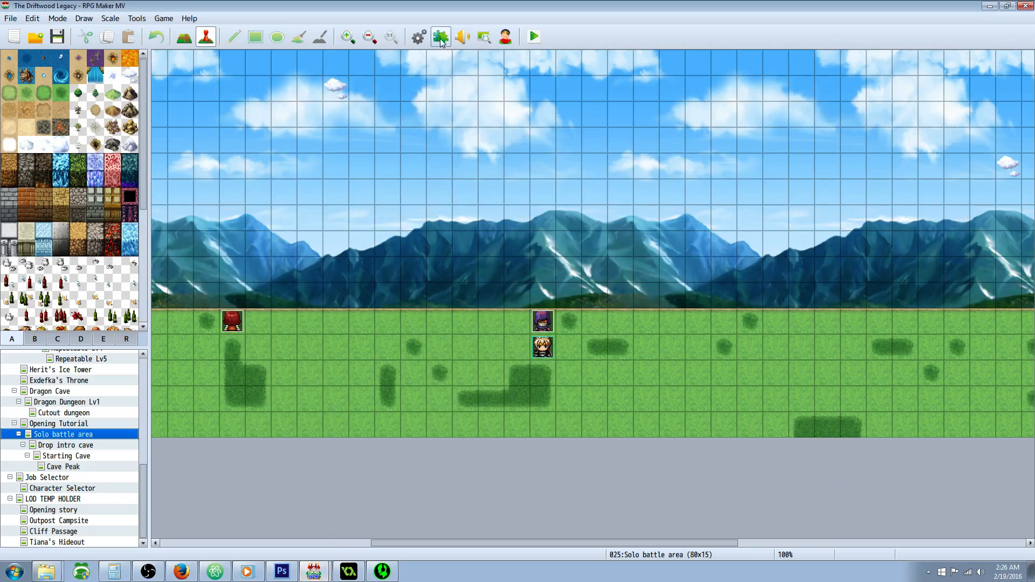
# Review the YEP_X_Subclass entry in the Plugin Manager and close the list
pyautogui.click(440, 36)
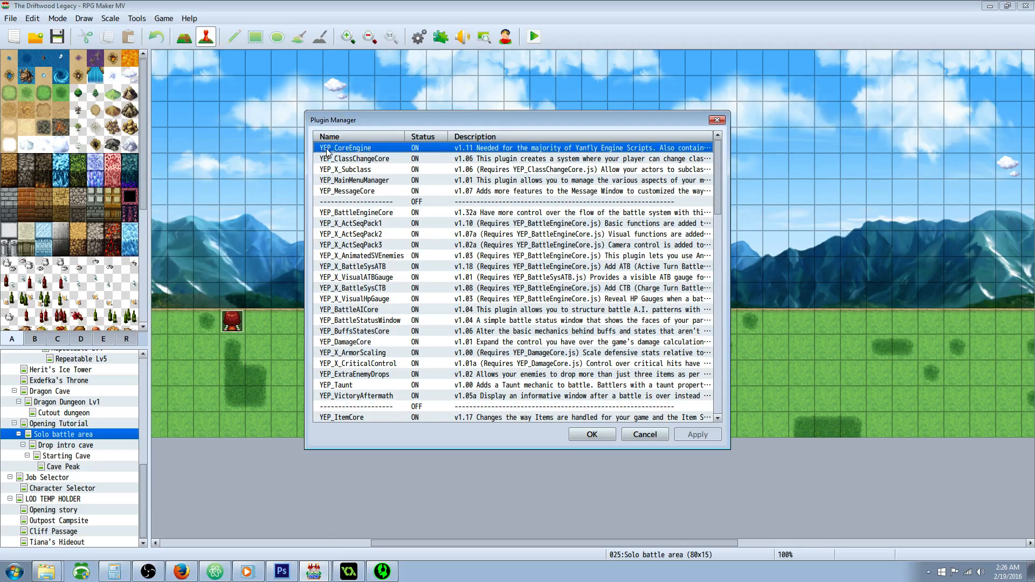
pyautogui.moveTo(360, 163)
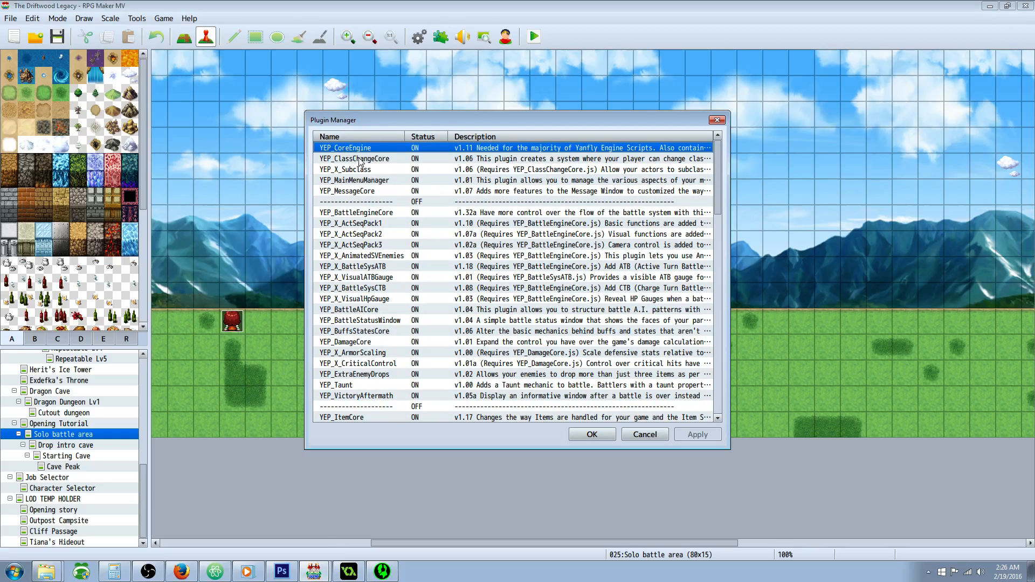
pyautogui.click(361, 170)
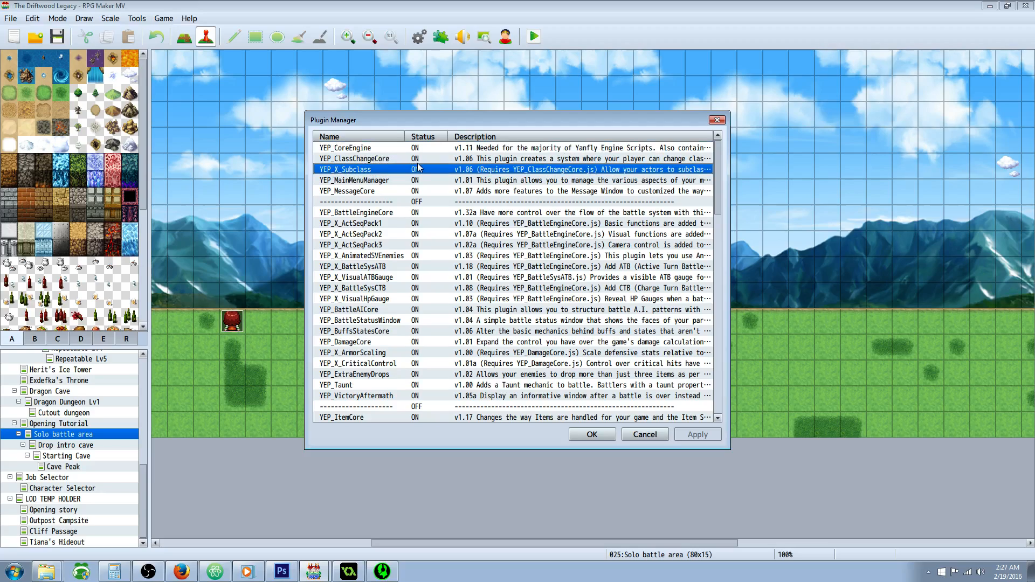
pyautogui.click(643, 435)
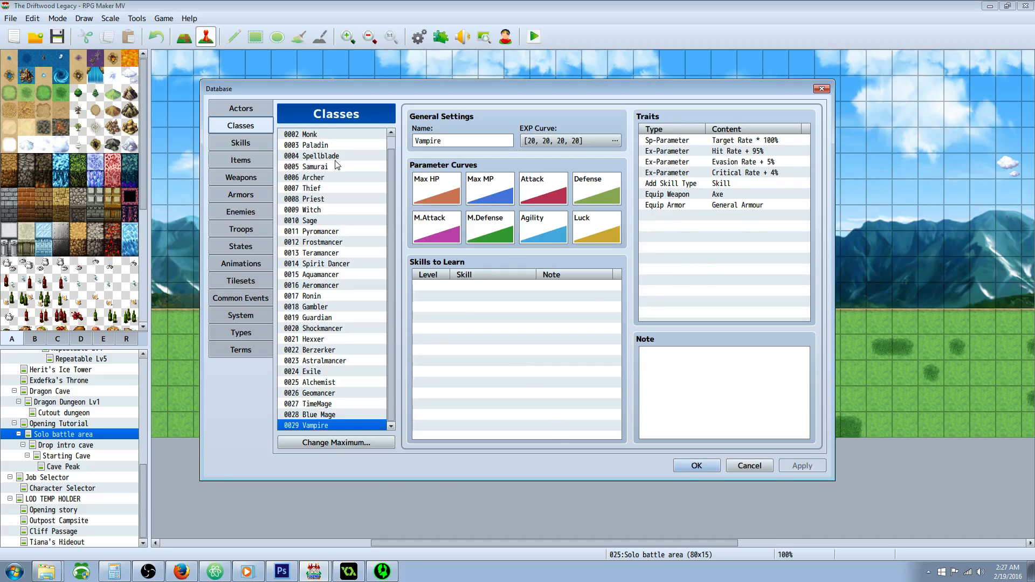
pyautogui.moveTo(429, 455)
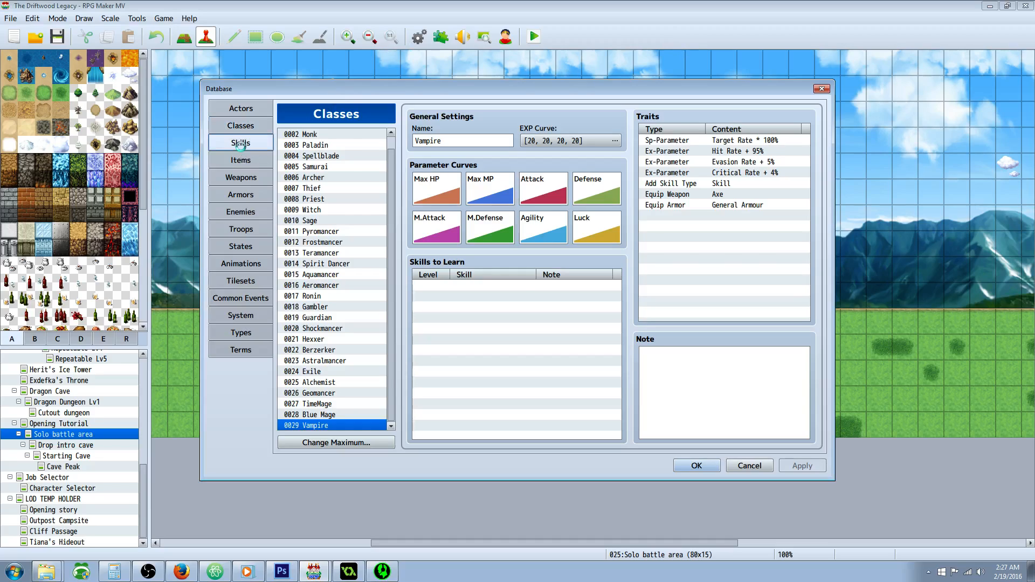
# Show skill 0355 Vampire Bite with its Add State Vampire effect in the Skills list
pyautogui.click(241, 142)
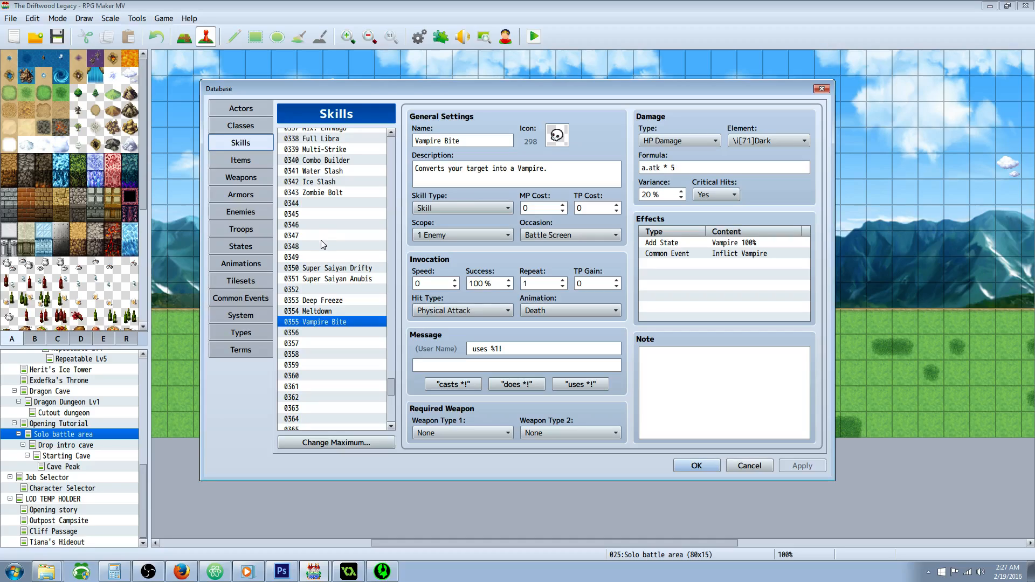
pyautogui.moveTo(320, 239)
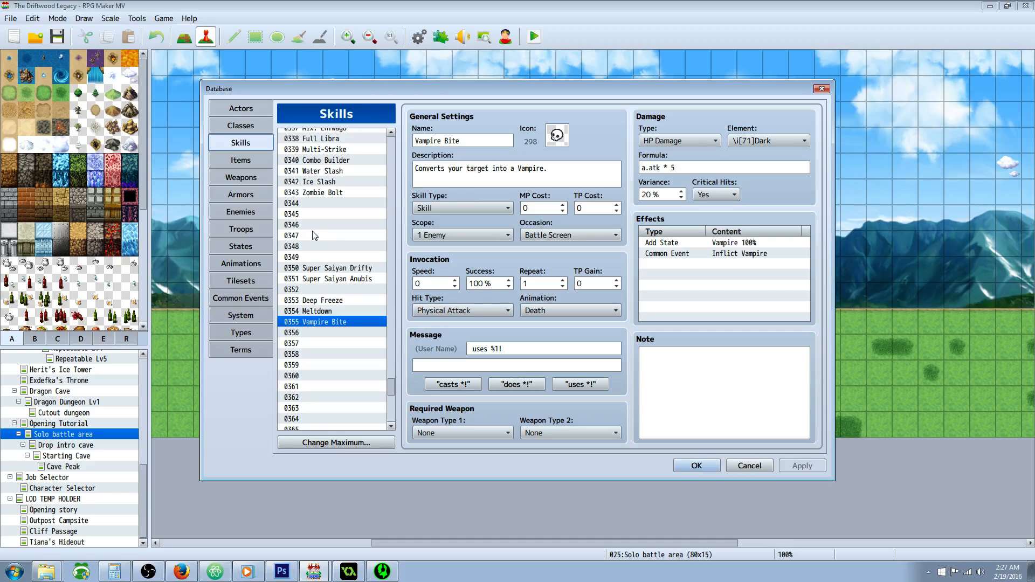
pyautogui.moveTo(312, 236)
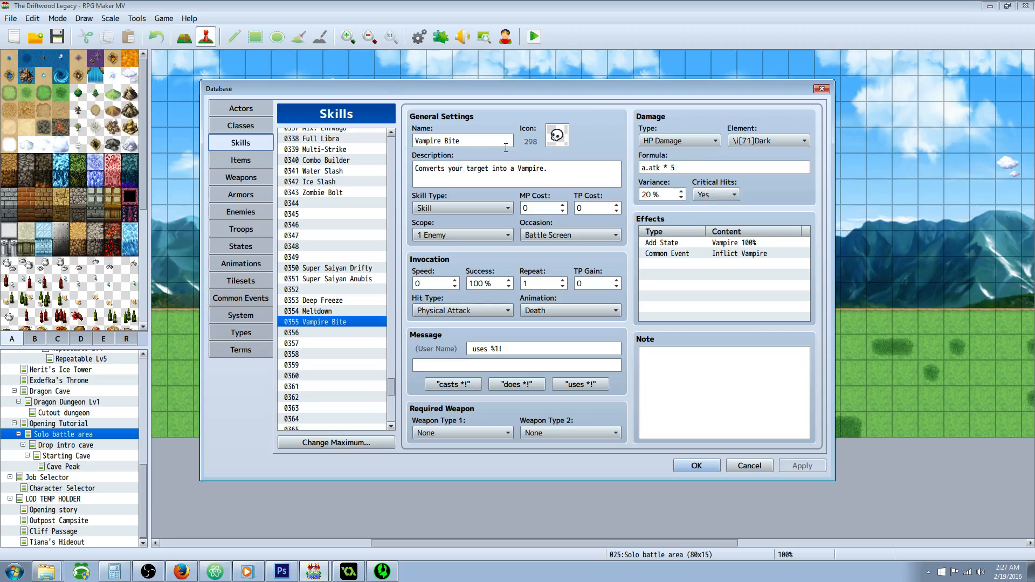
pyautogui.moveTo(423, 195)
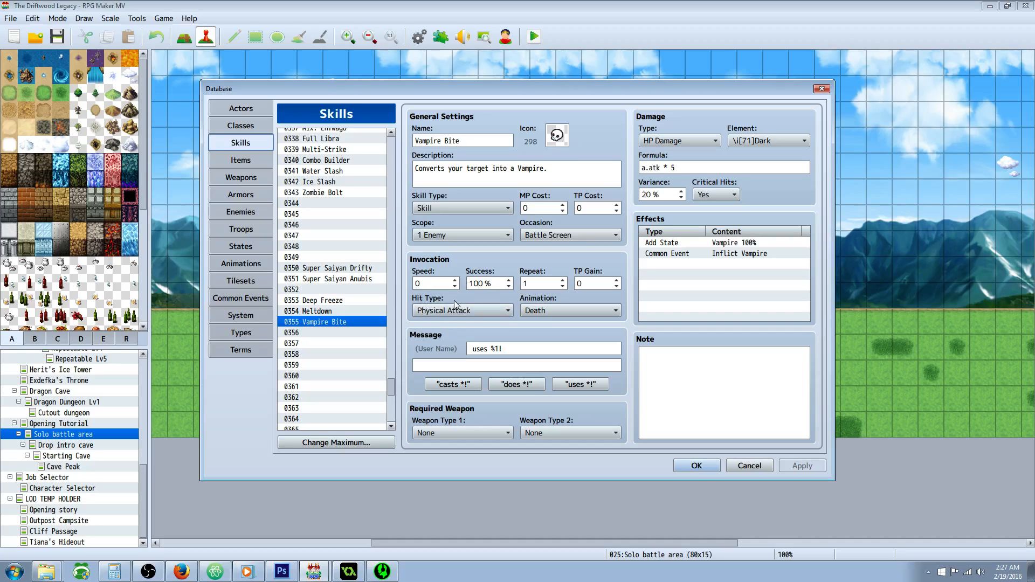
pyautogui.moveTo(613, 132)
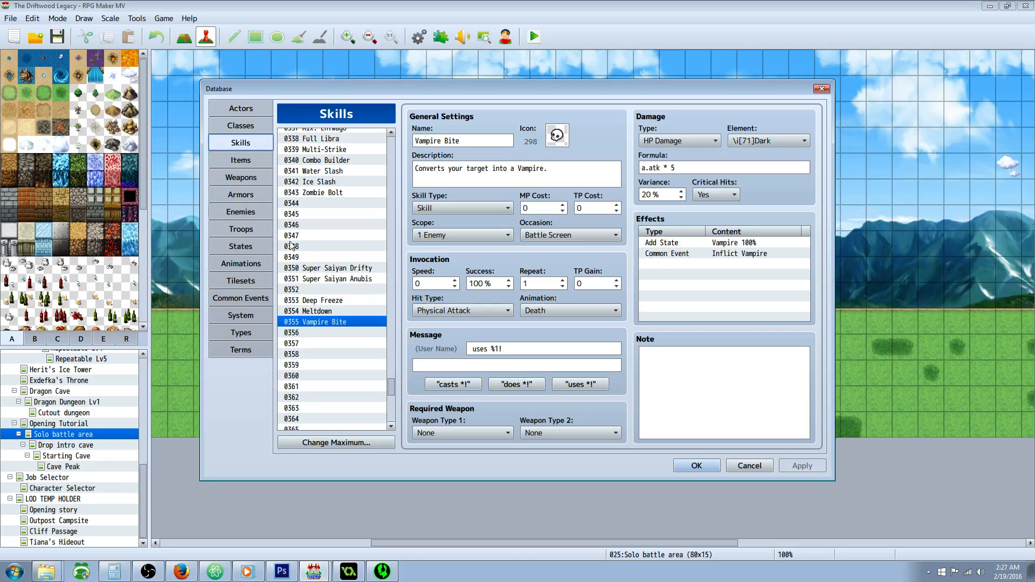
# Show state 0163 Vampire with its battle-end removal and one-turn duration
pyautogui.click(240, 246)
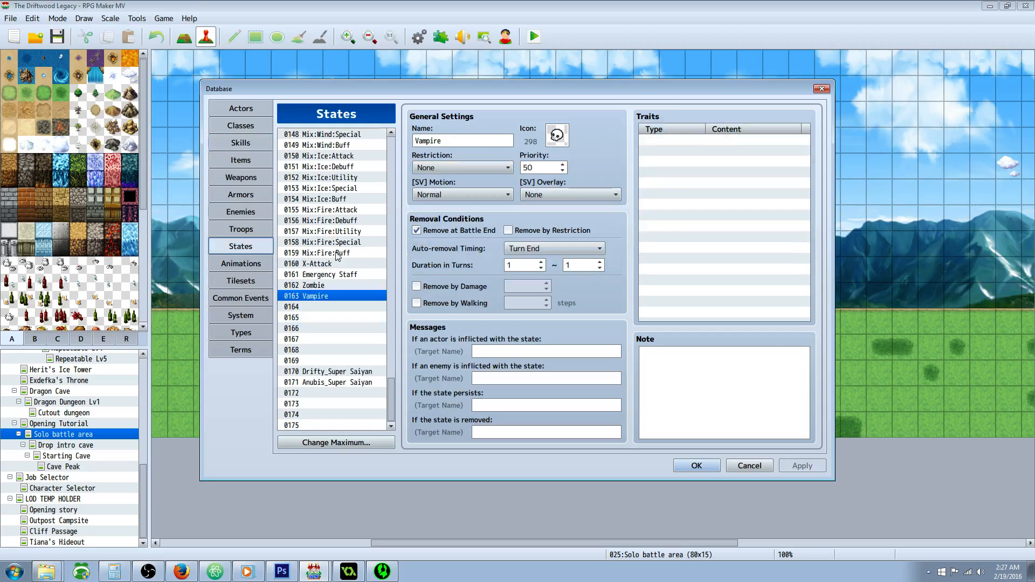
pyautogui.moveTo(337, 290)
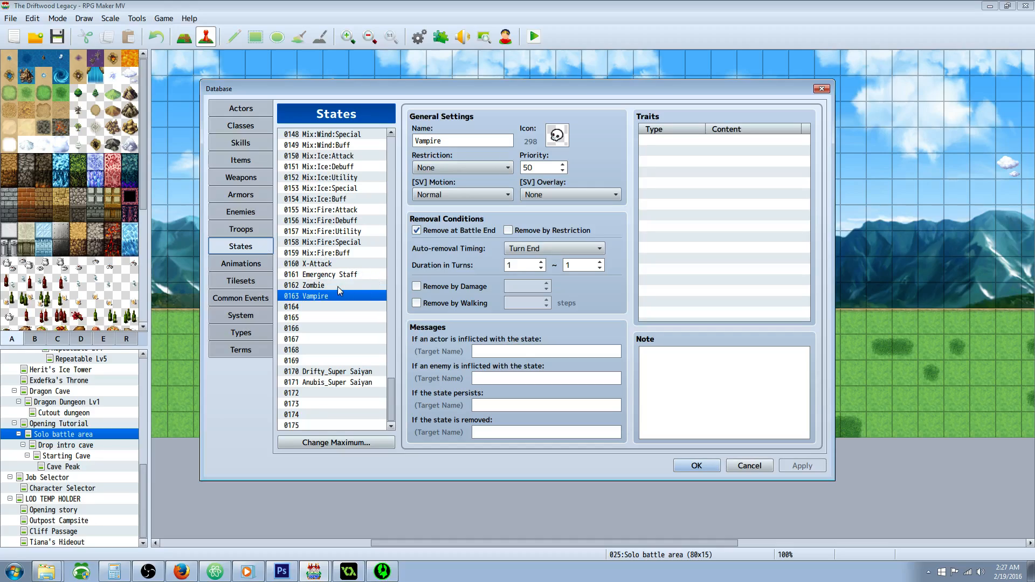
pyautogui.moveTo(342, 280)
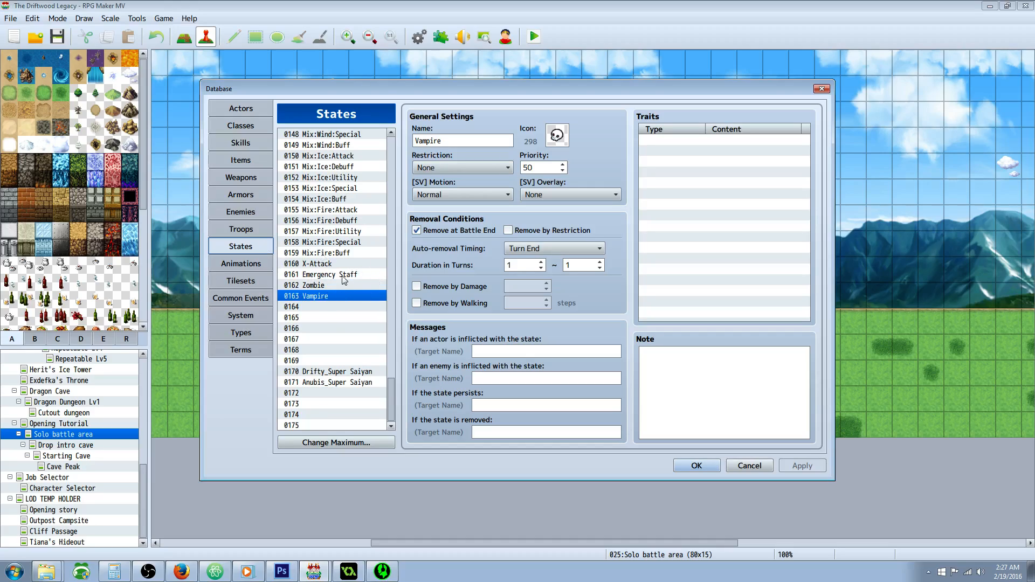
pyautogui.moveTo(463, 242)
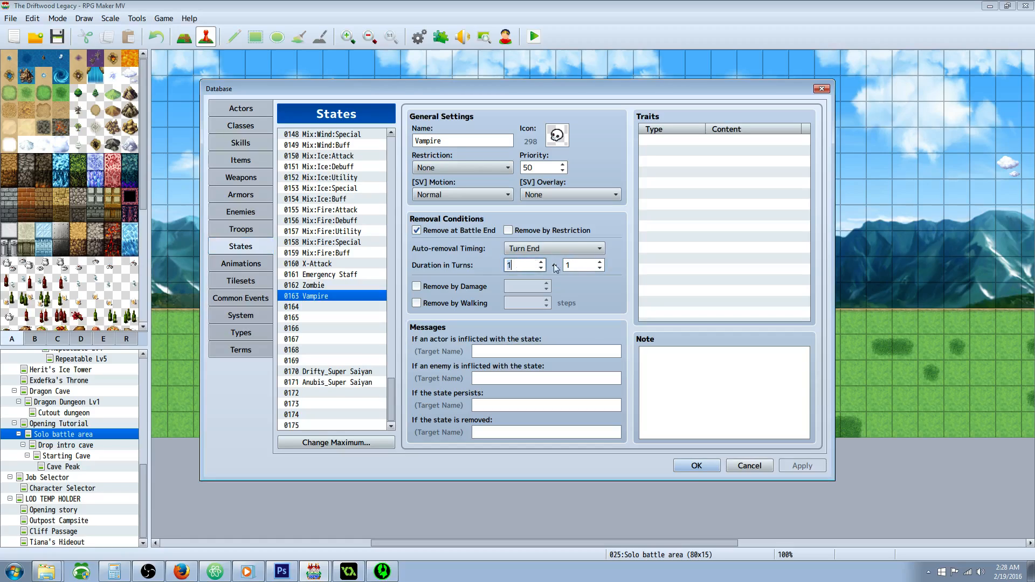
pyautogui.click(582, 266)
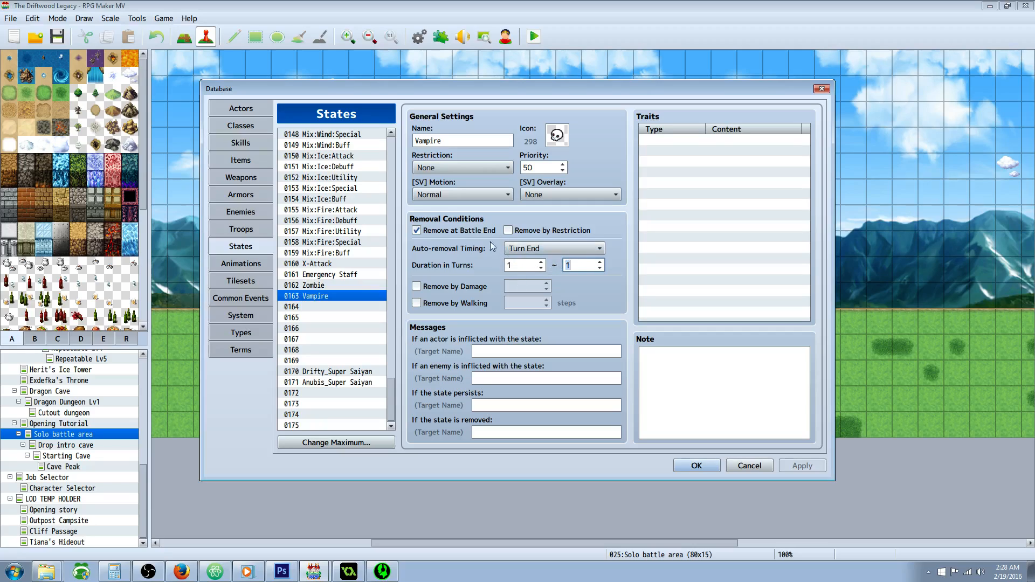
# Add a conditional branch in Inflict Vampire checking that actor Anubis has the Vampire state
pyautogui.click(239, 297)
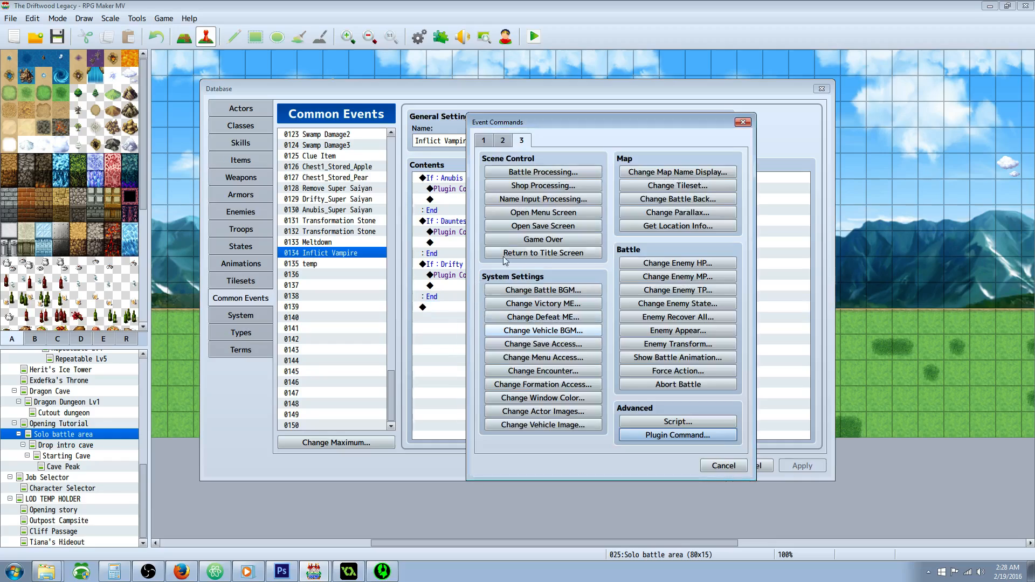
pyautogui.click(485, 140)
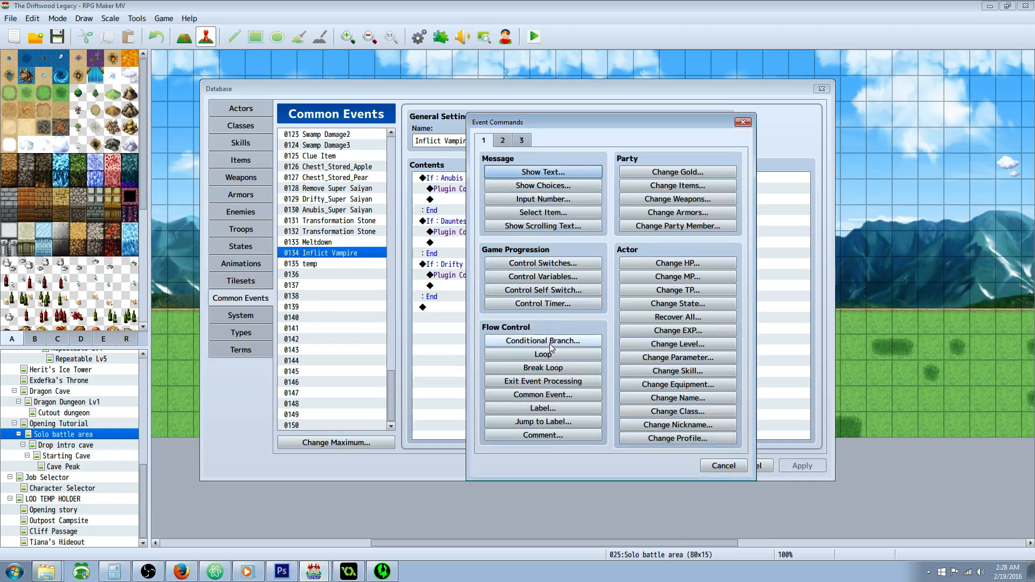
pyautogui.click(542, 341)
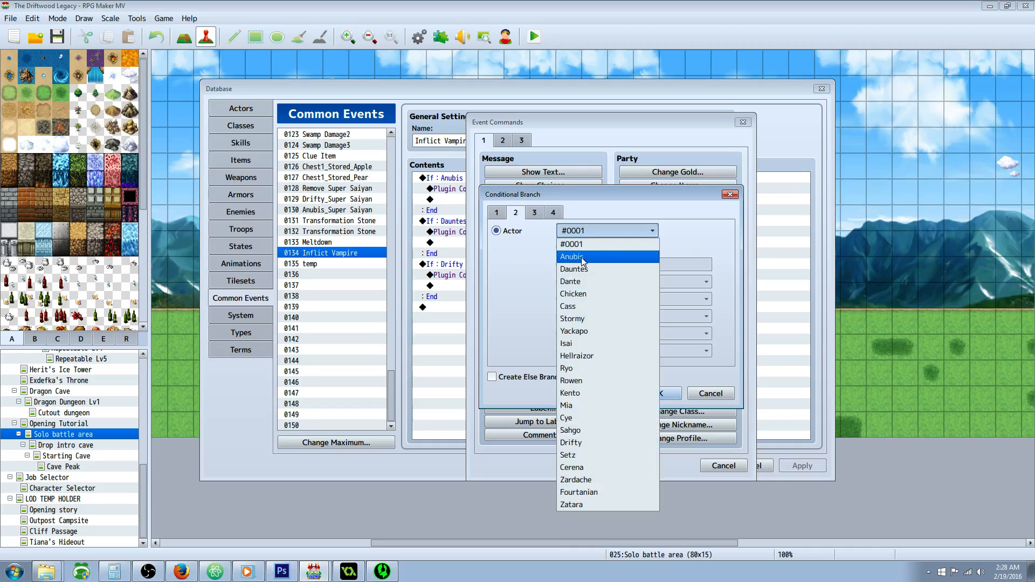
pyautogui.click(572, 257)
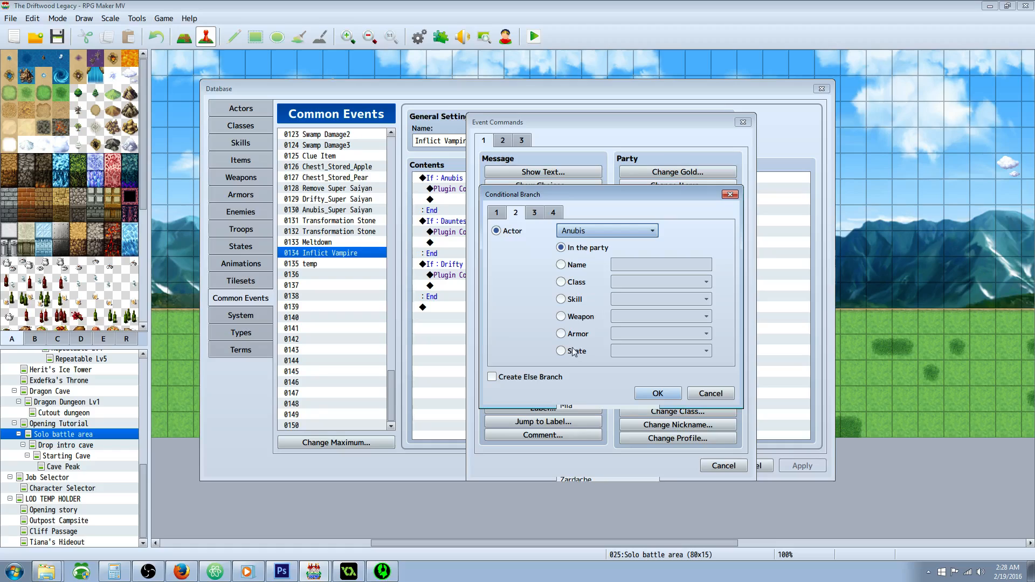
pyautogui.click(561, 351)
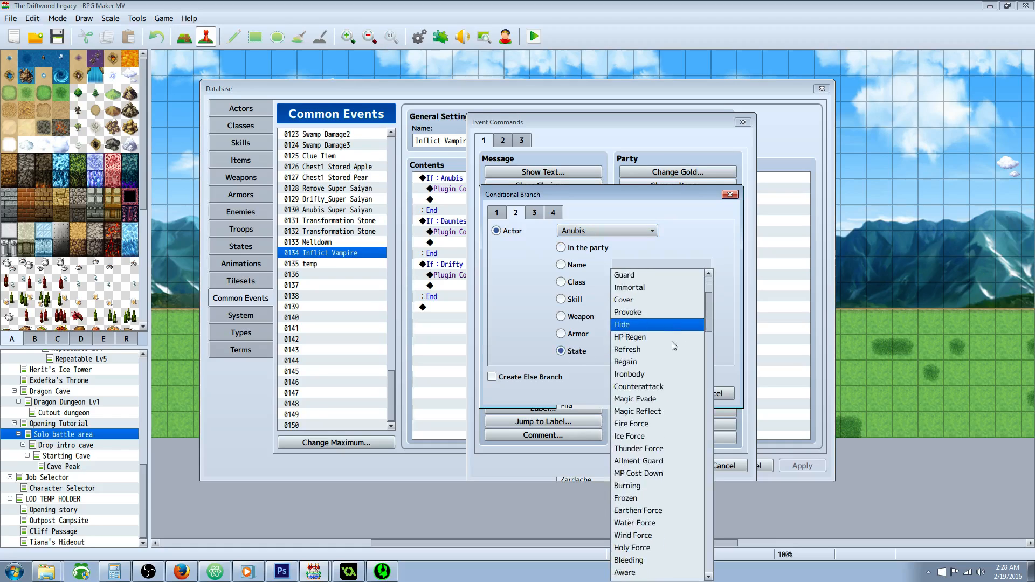
pyautogui.scroll(-3)
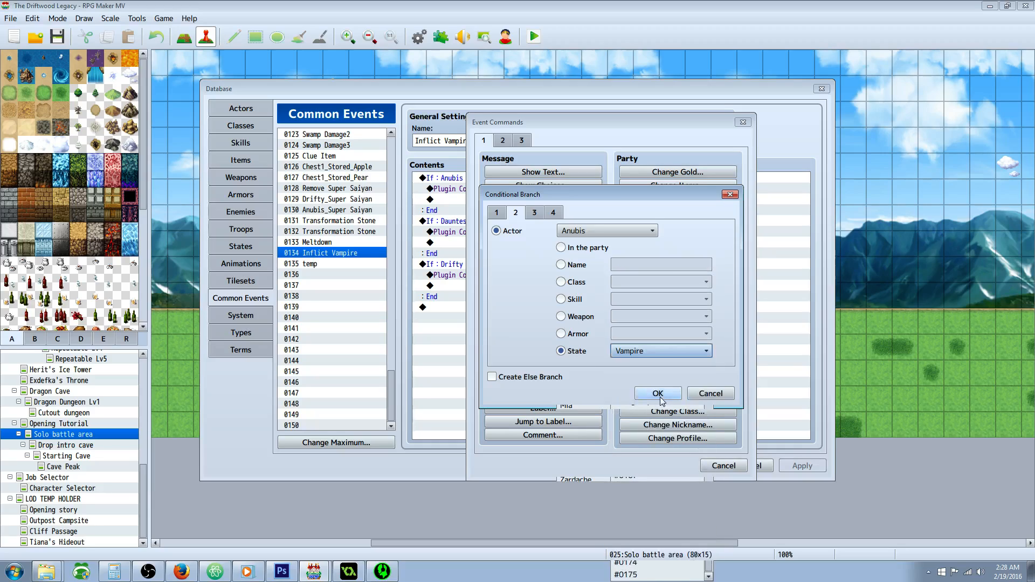
pyautogui.click(657, 393)
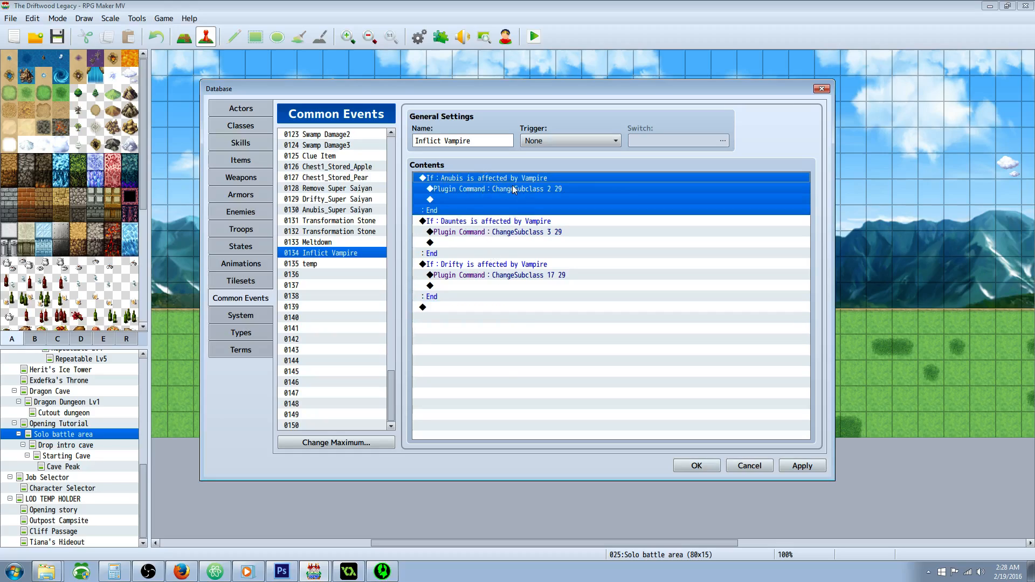
# Insert the ChangeSubclass plugin command inside Anubis's Vampire-state branch
pyautogui.click(515, 189)
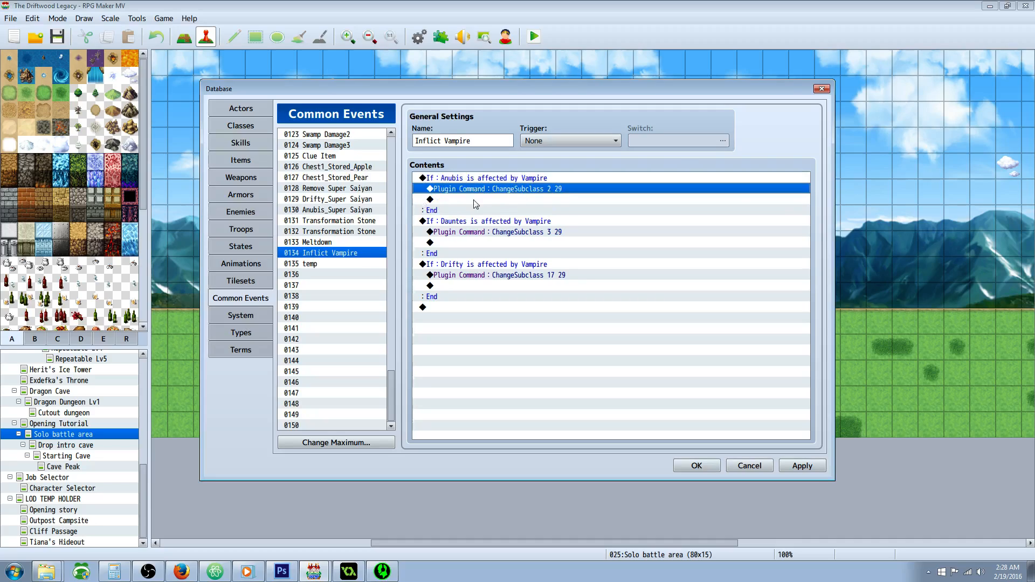
pyautogui.rightClick(430, 198)
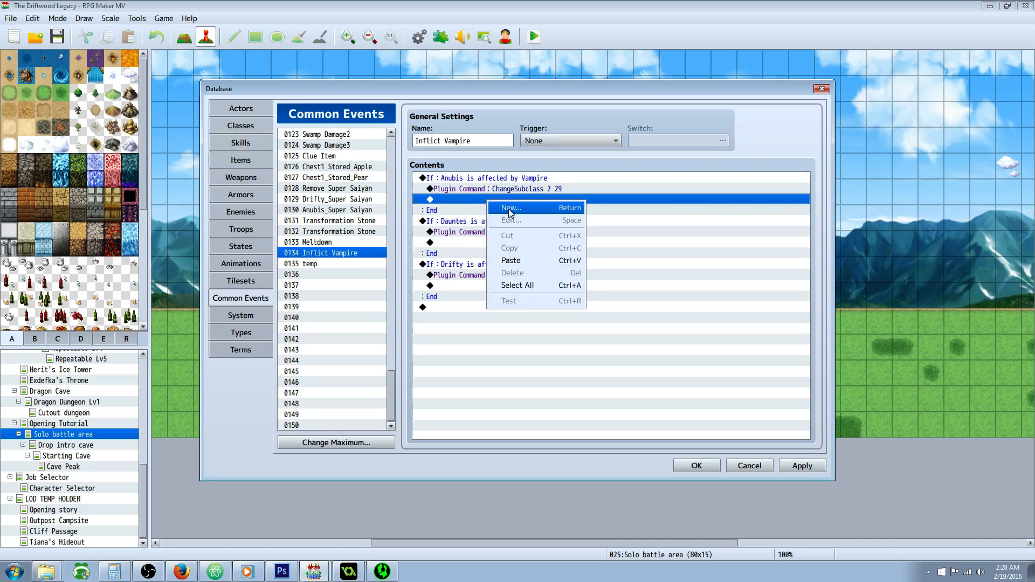
pyautogui.click(510, 207)
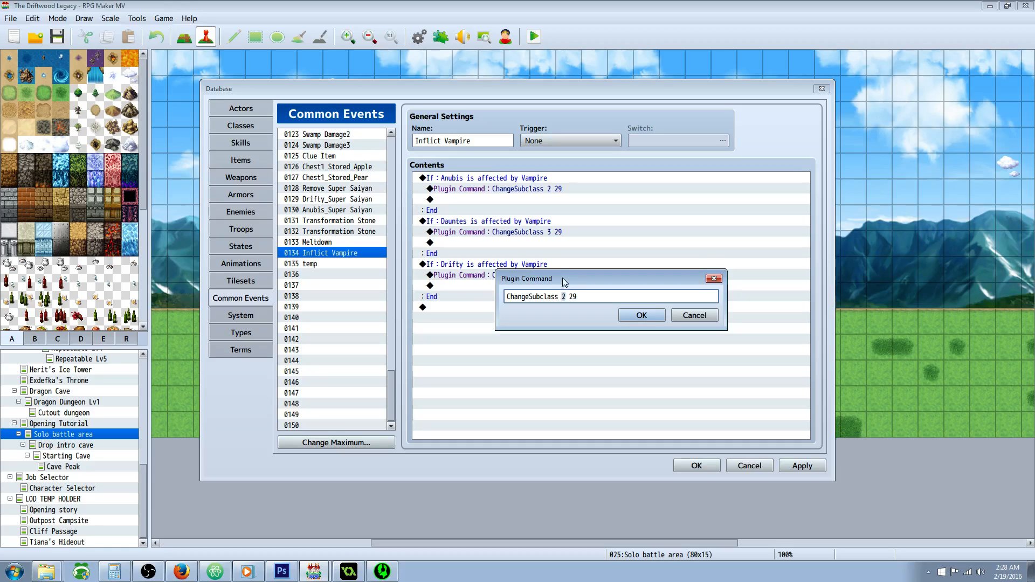
pyautogui.moveTo(564, 264)
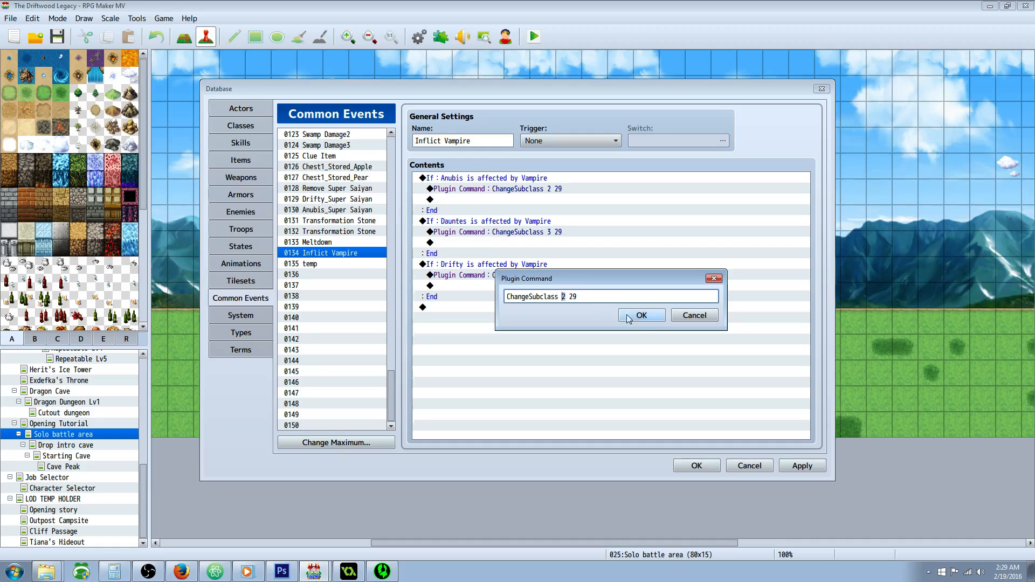
pyautogui.click(240, 108)
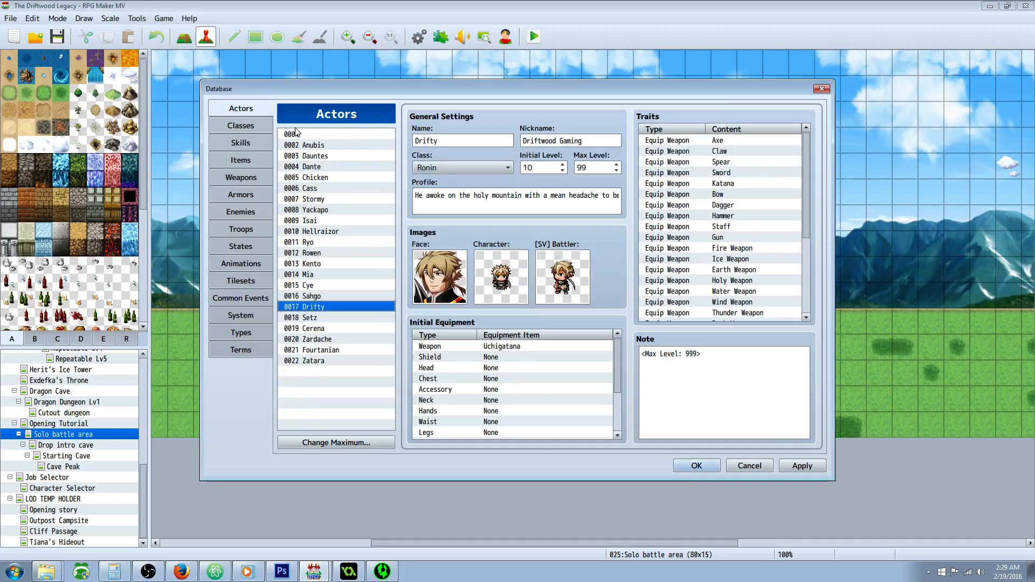
# Cross-check actor 0002 and class 29 Vampire against the command in Inflict Vampire
pyautogui.click(304, 145)
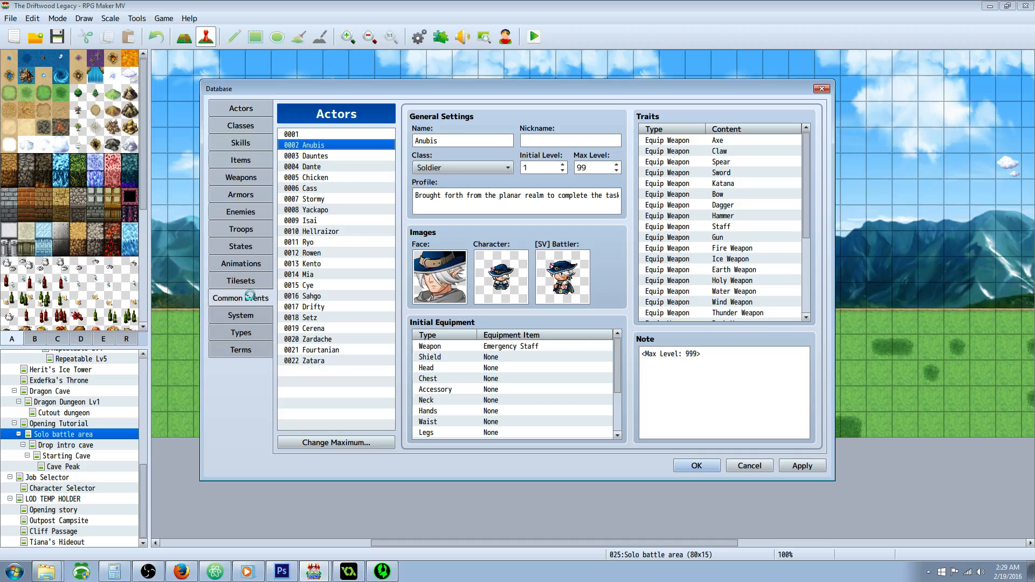
pyautogui.click(240, 298)
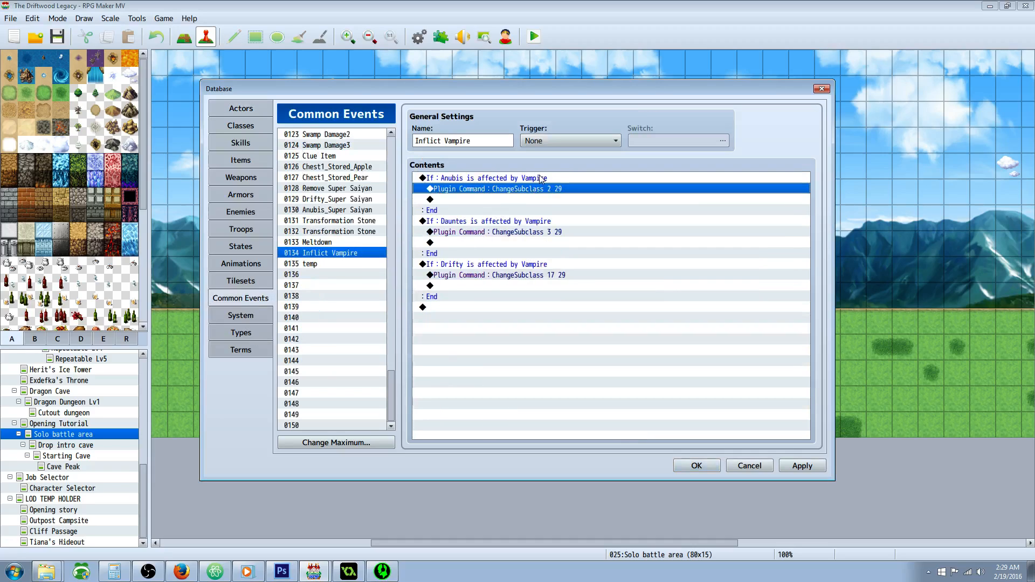
pyautogui.doubleClick(495, 188)
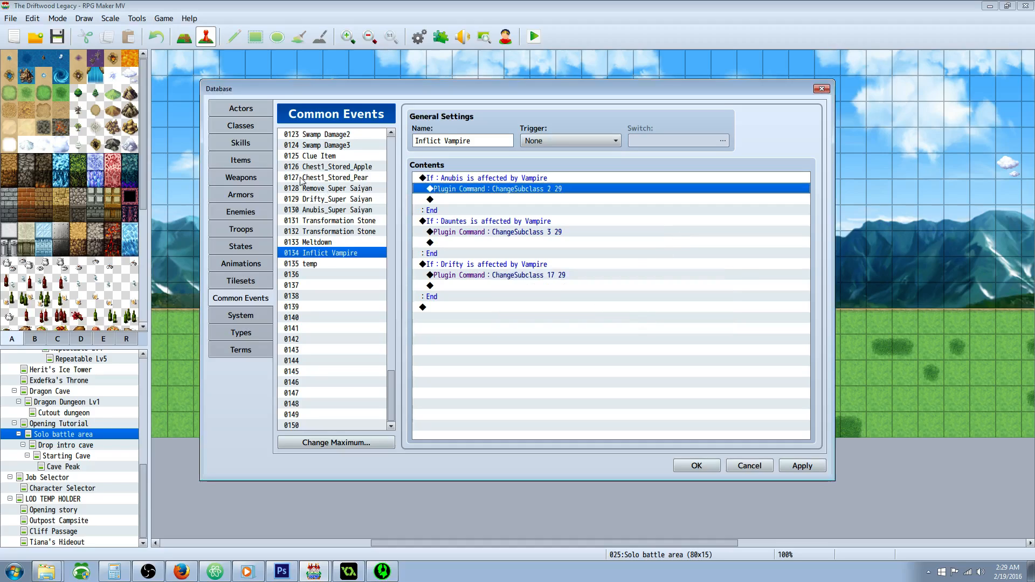
pyautogui.click(239, 125)
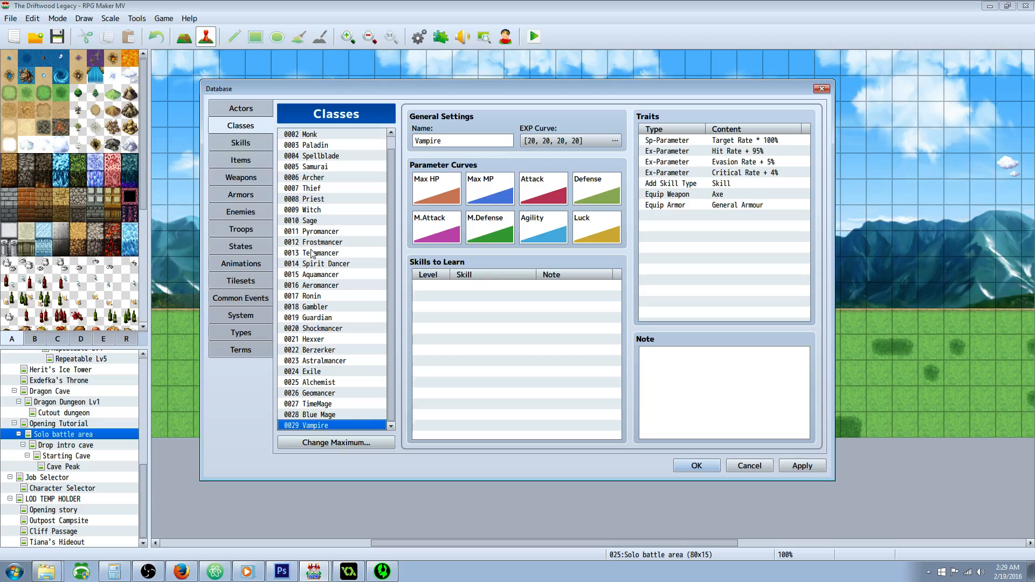
pyautogui.click(240, 108)
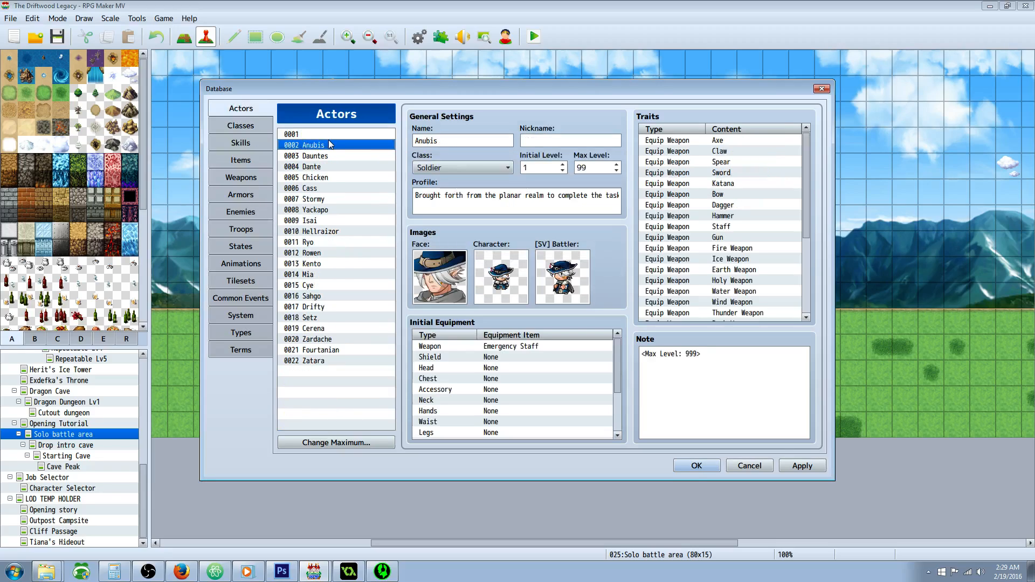
pyautogui.click(239, 125)
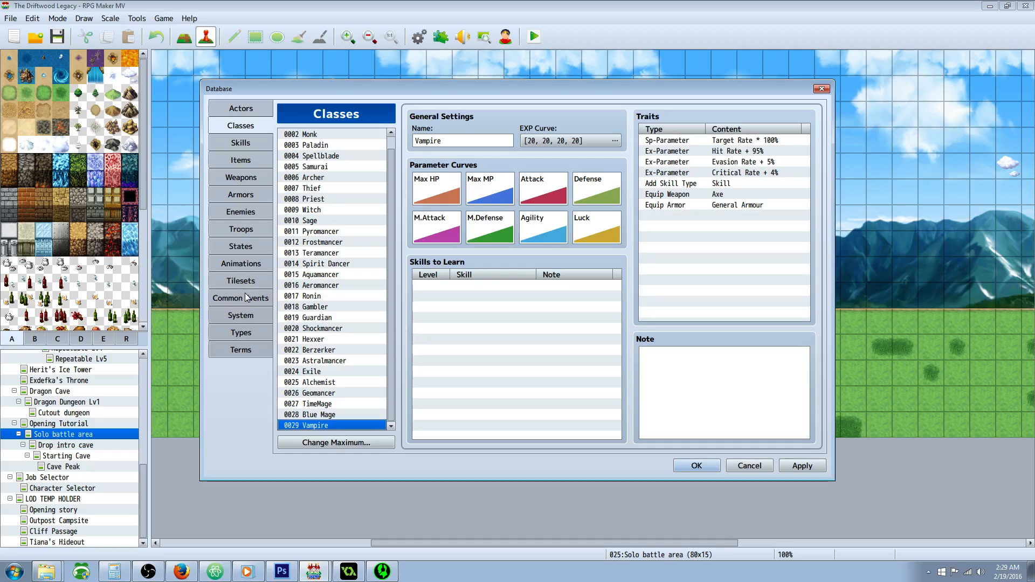
pyautogui.click(241, 297)
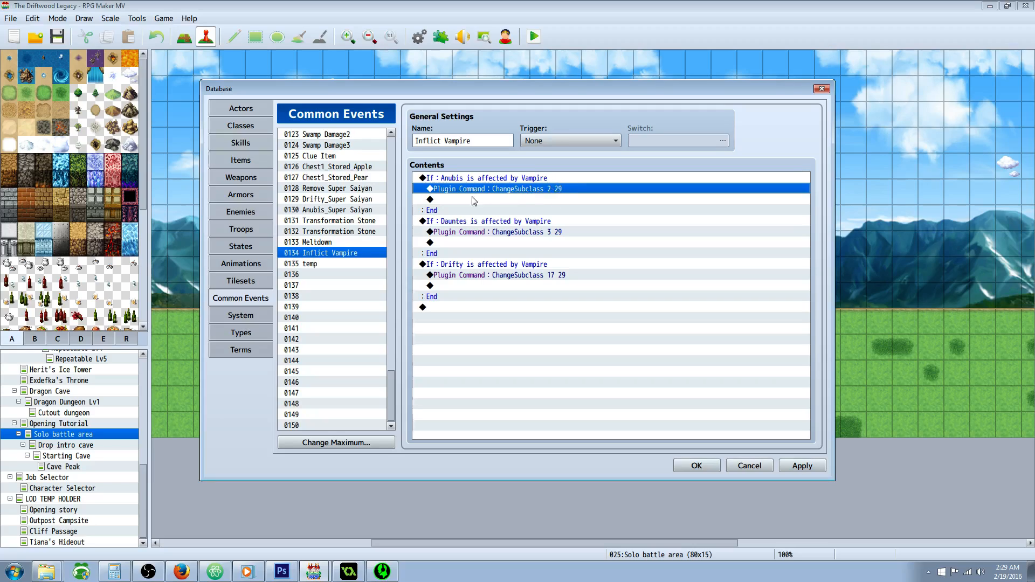
# Verify the Dauntes and Drifty branches each change their subclass to 29 Vampire
pyautogui.click(487, 222)
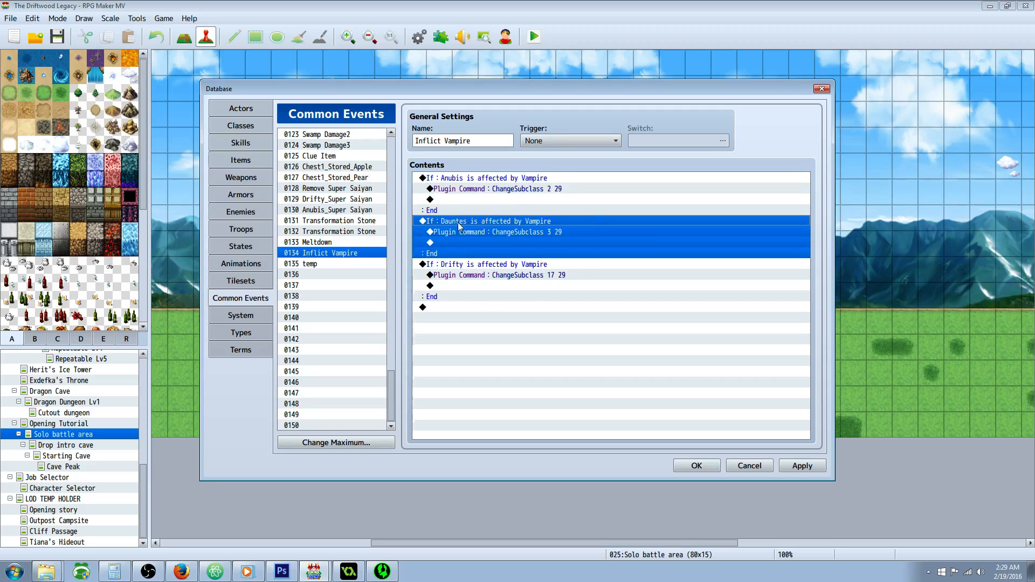
pyautogui.click(239, 108)
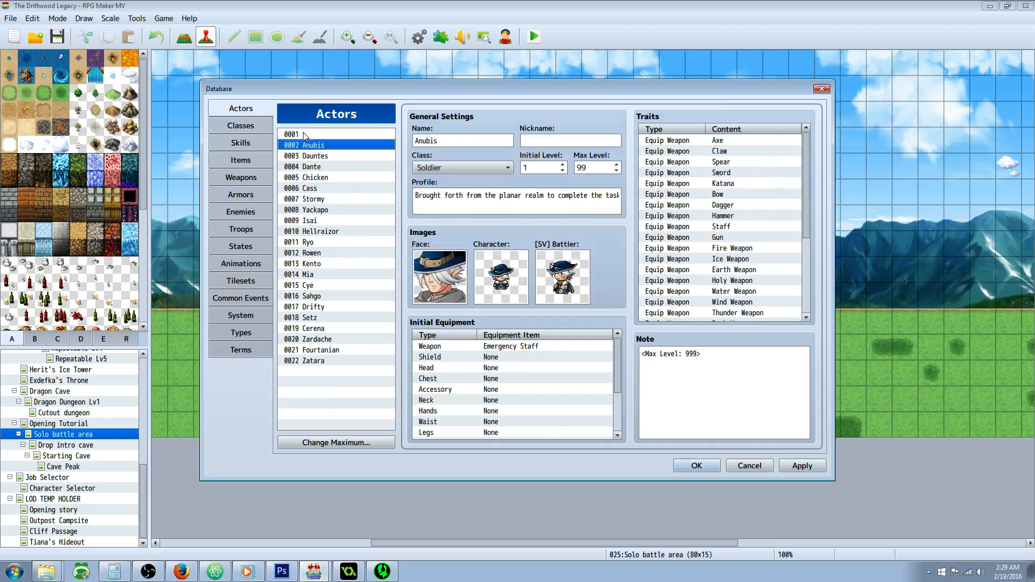
pyautogui.click(314, 155)
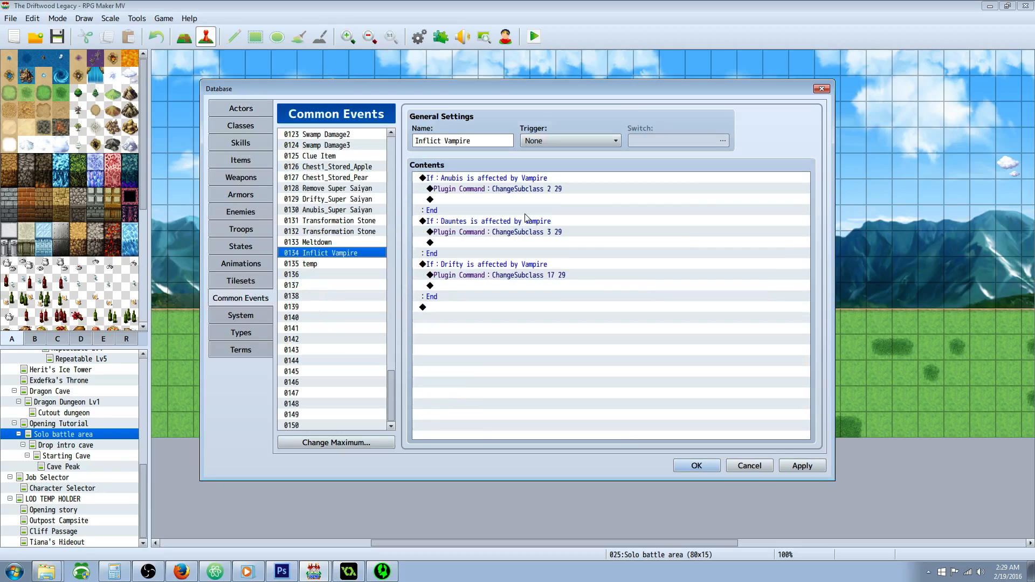
pyautogui.click(496, 232)
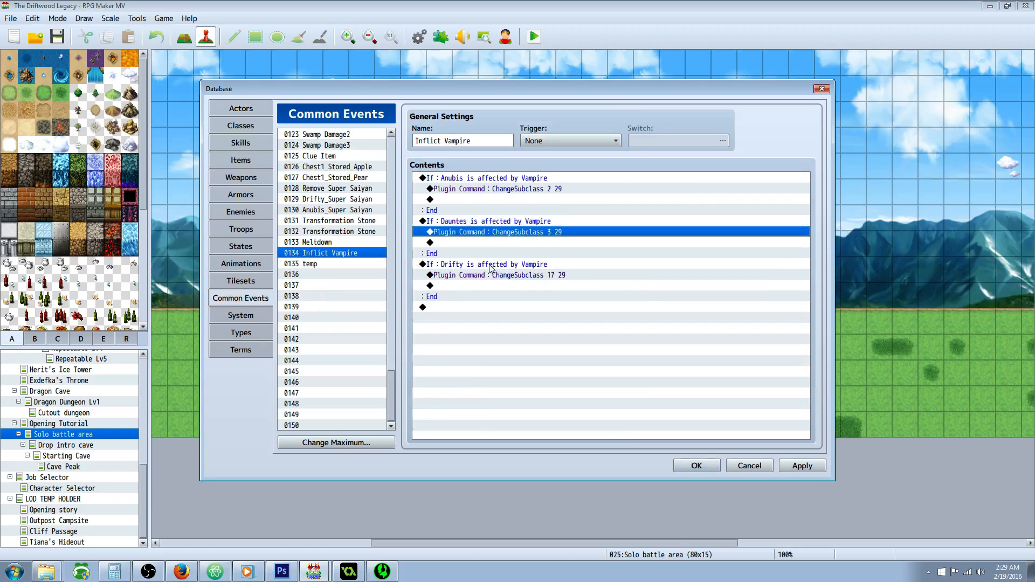
pyautogui.click(482, 264)
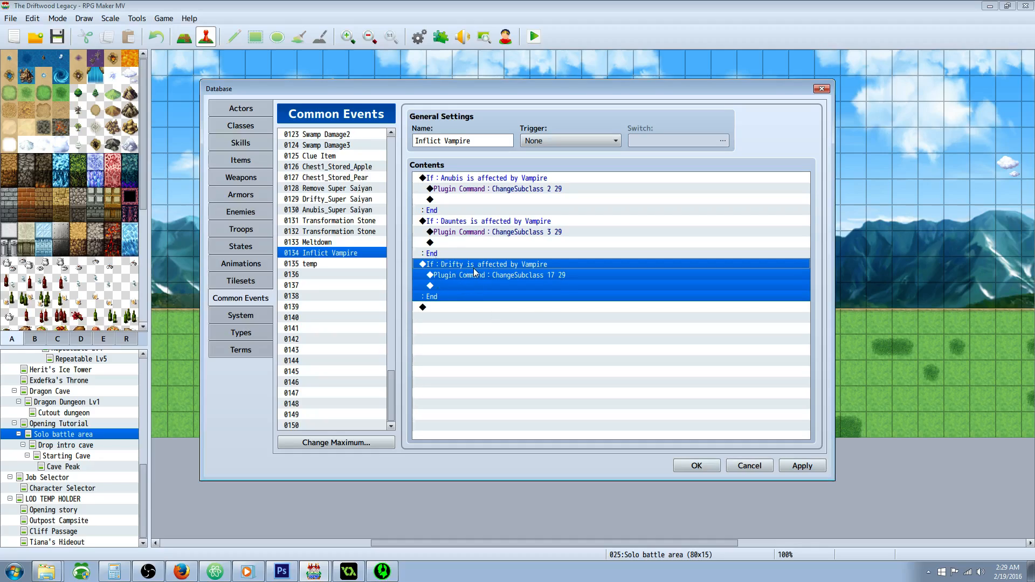
pyautogui.click(495, 275)
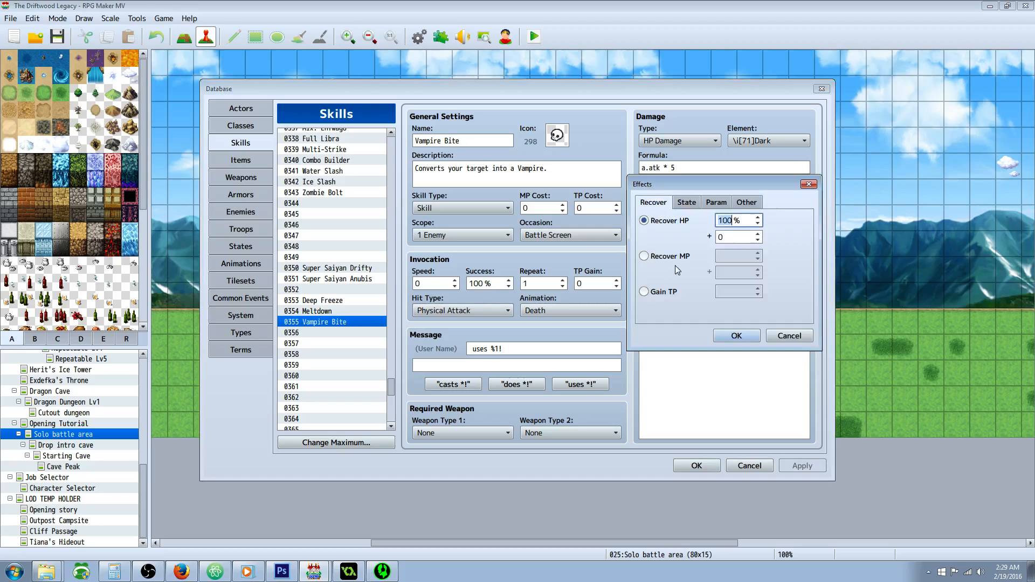
# Set the Vampire Lord enemy's Agility to 999 and close the database keeping the change
pyautogui.click(686, 202)
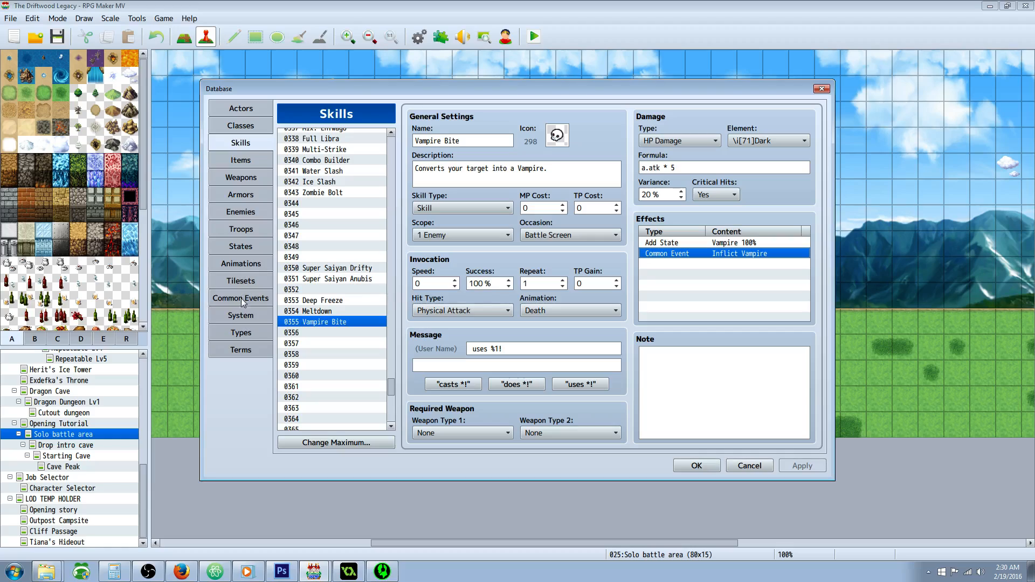
pyautogui.click(240, 298)
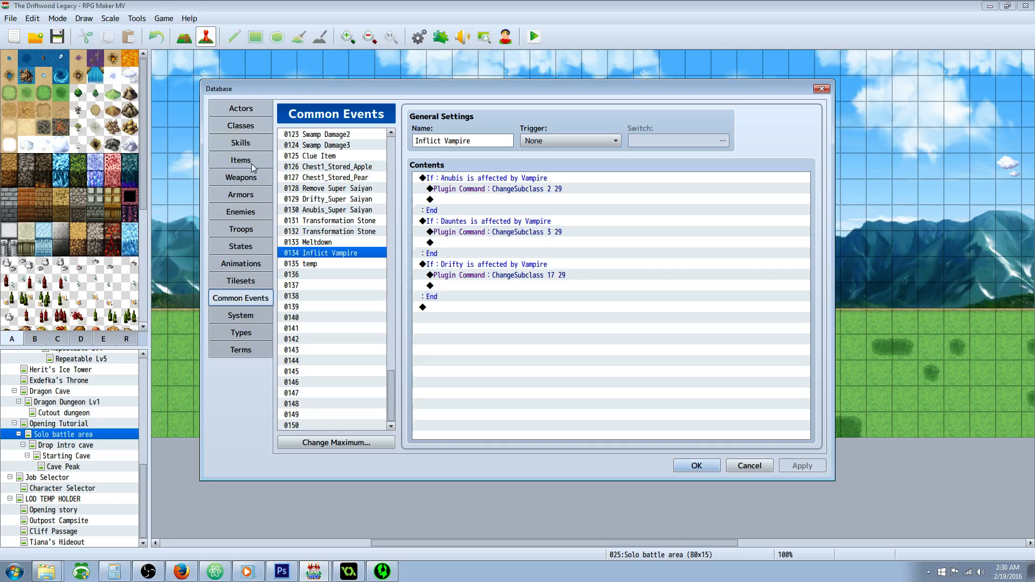
pyautogui.click(241, 212)
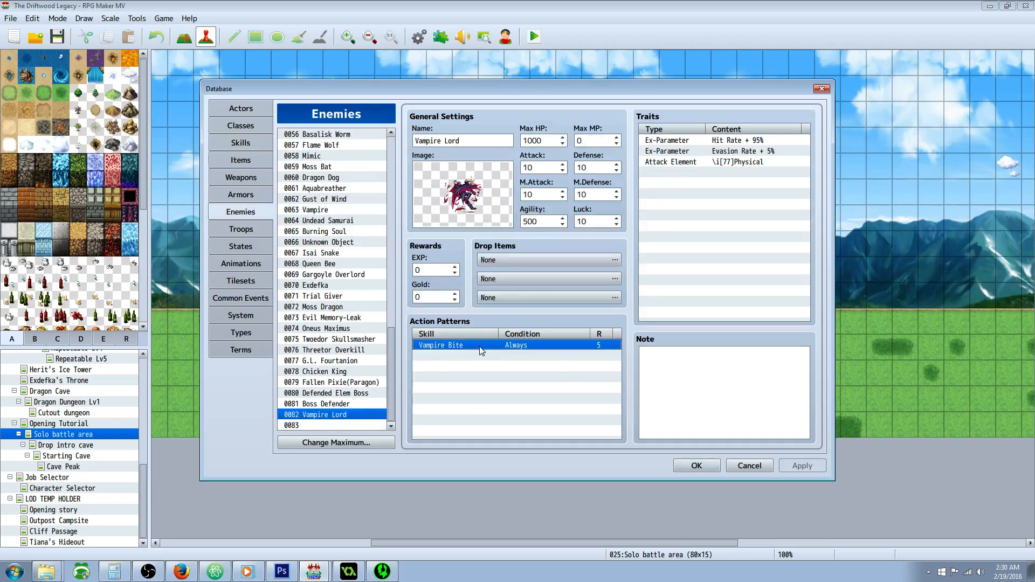
pyautogui.click(540, 221)
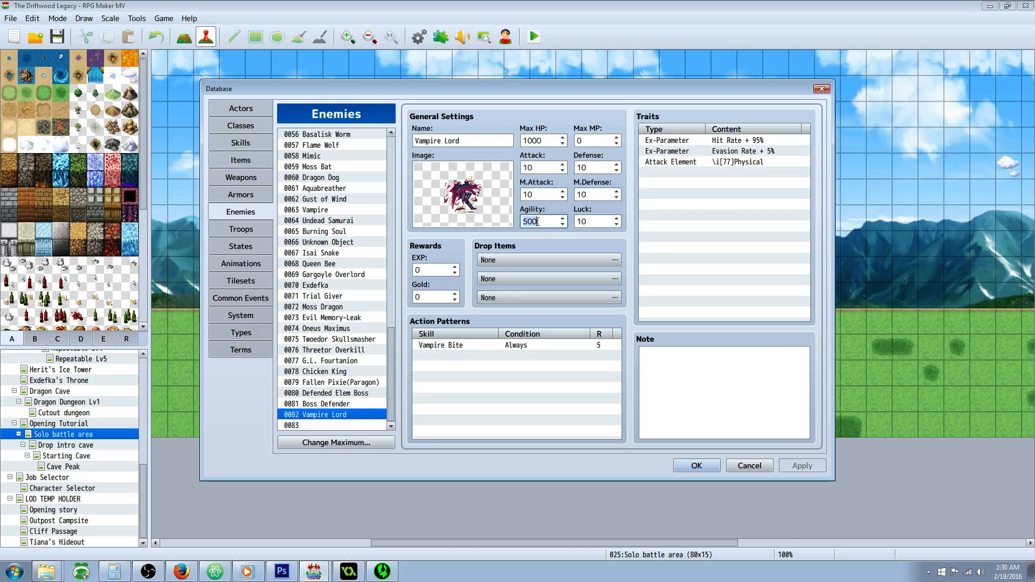
pyautogui.write('999')
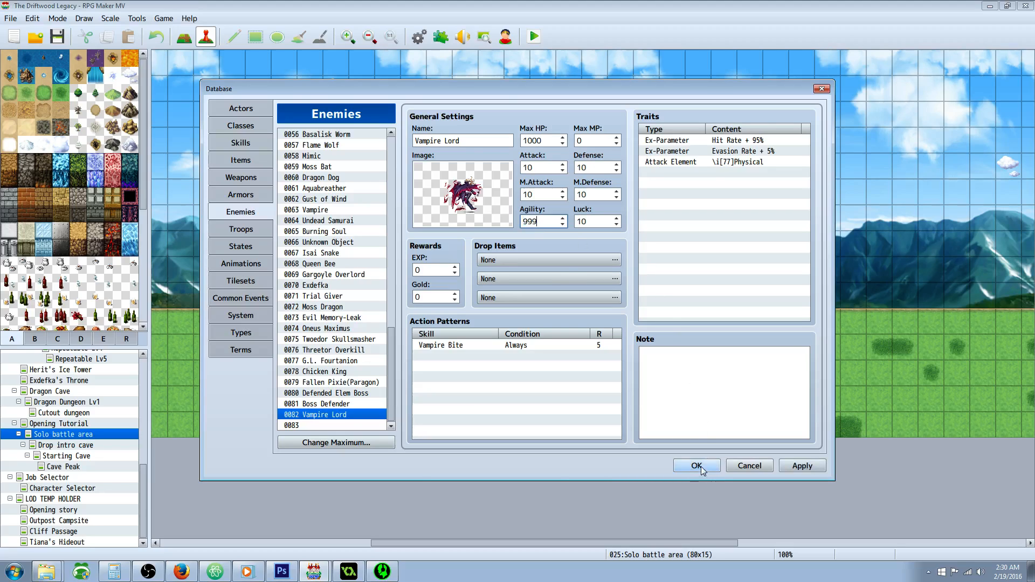
pyautogui.click(695, 466)
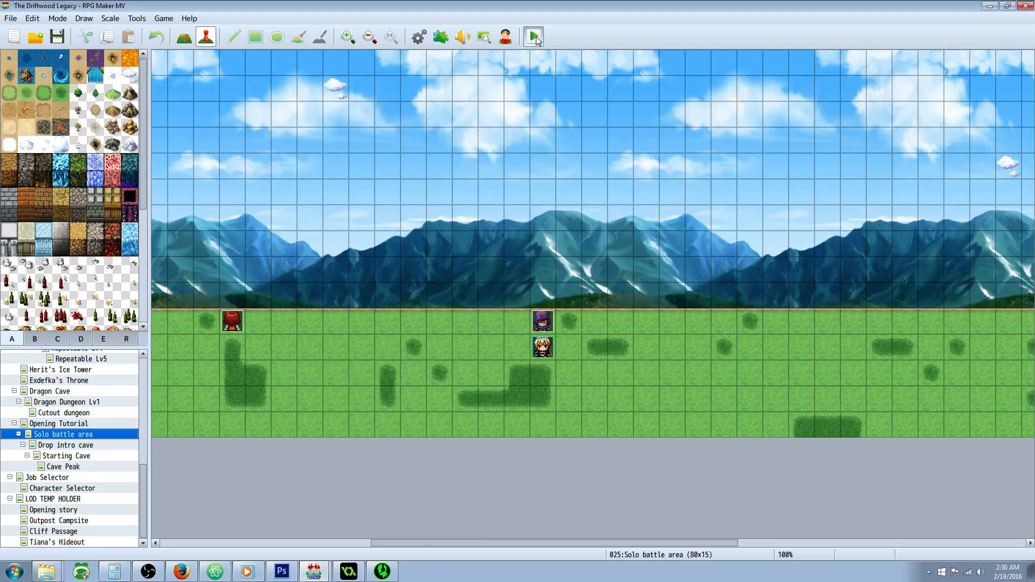
pyautogui.click(533, 37)
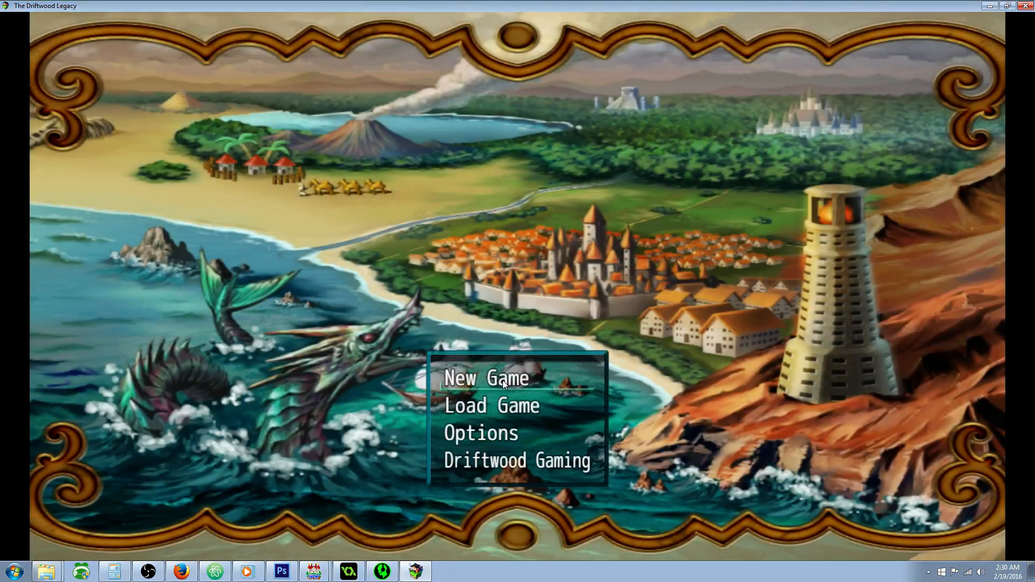
pyautogui.click(487, 378)
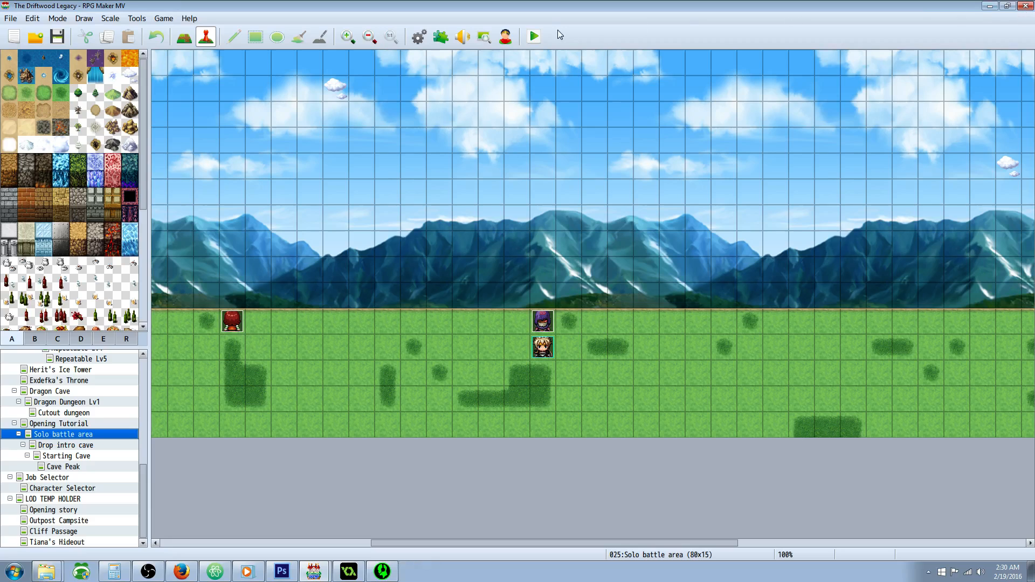
pyautogui.click(533, 36)
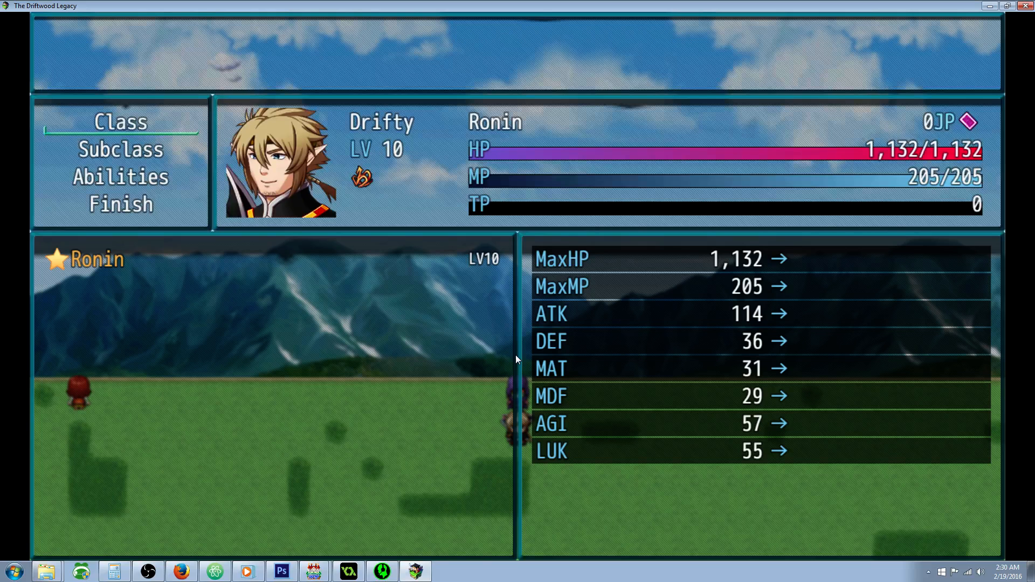
# Launch the playtest and fight the Vampire Lord until the party gains the Vampire subclass
pyautogui.click(121, 149)
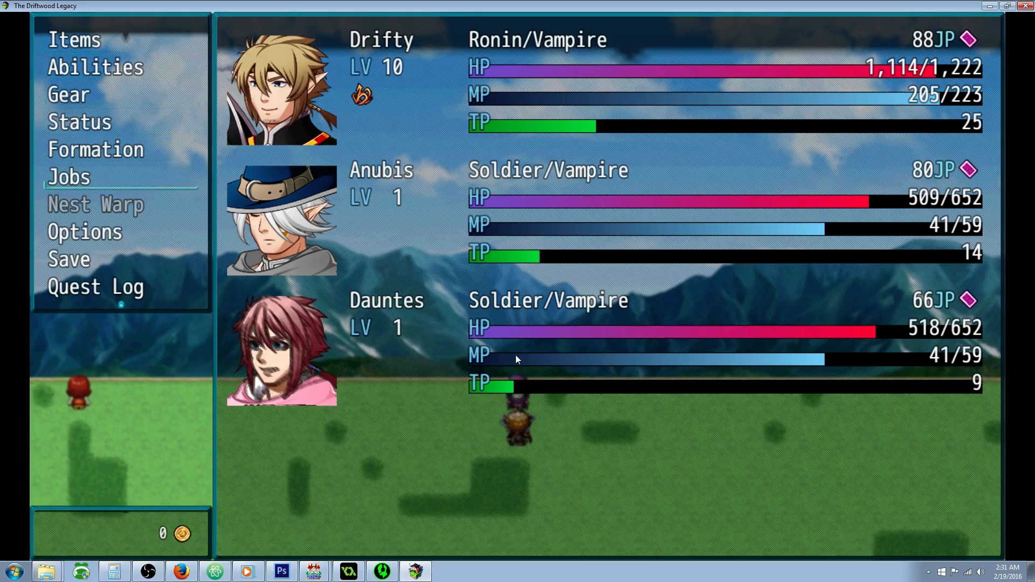
pyautogui.moveTo(546, 25)
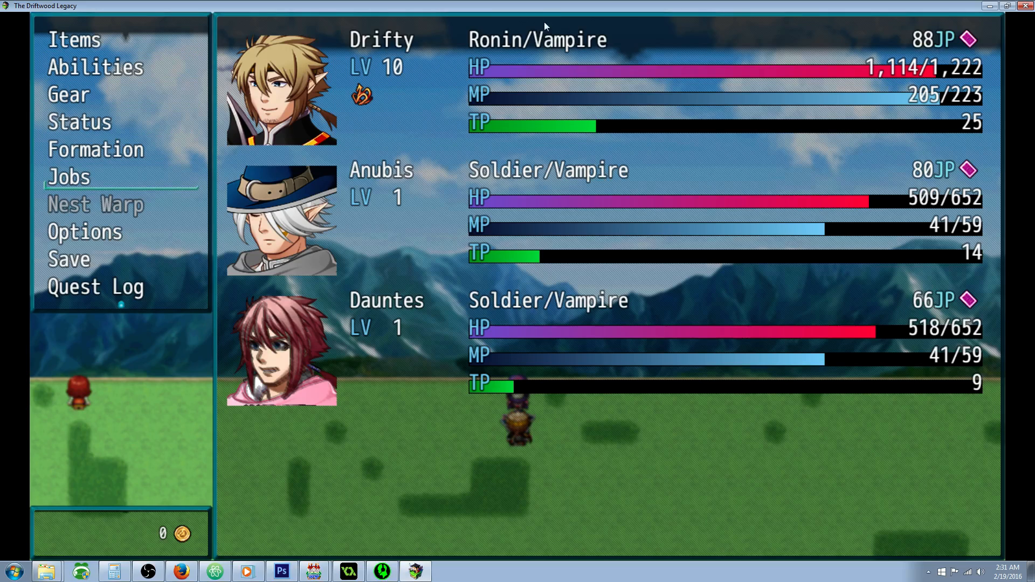
pyautogui.moveTo(675, 393)
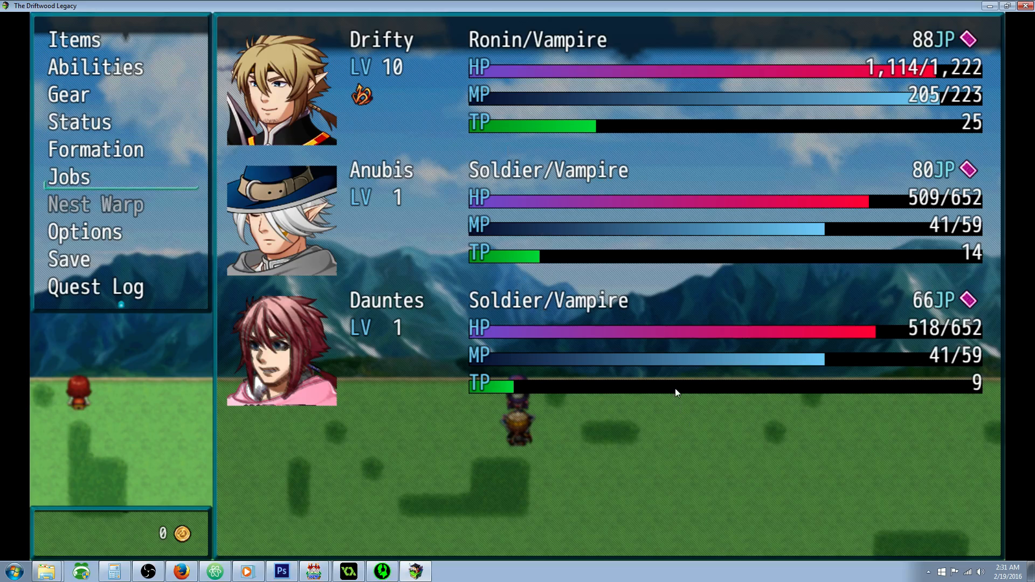
# In Jobs, set Drifty's main class to Vampire, keeping Ronin as his subclass
pyautogui.click(68, 177)
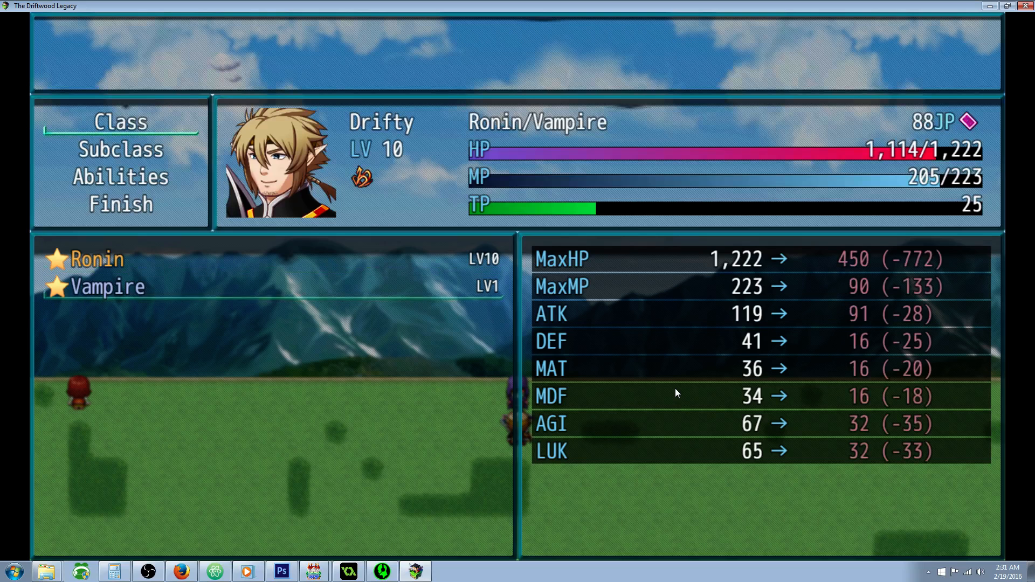
pyautogui.click(107, 287)
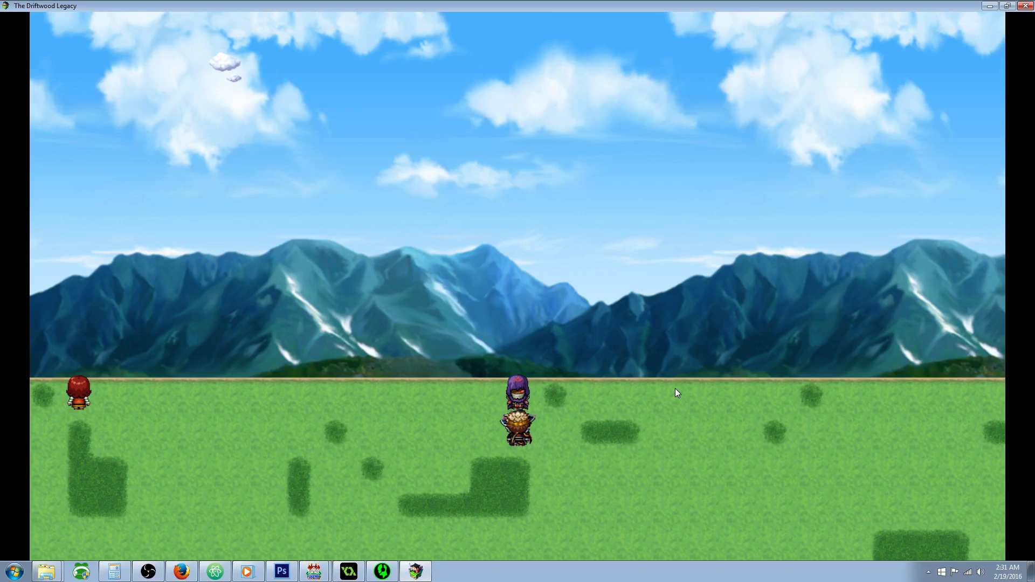
pyautogui.press('Escape')
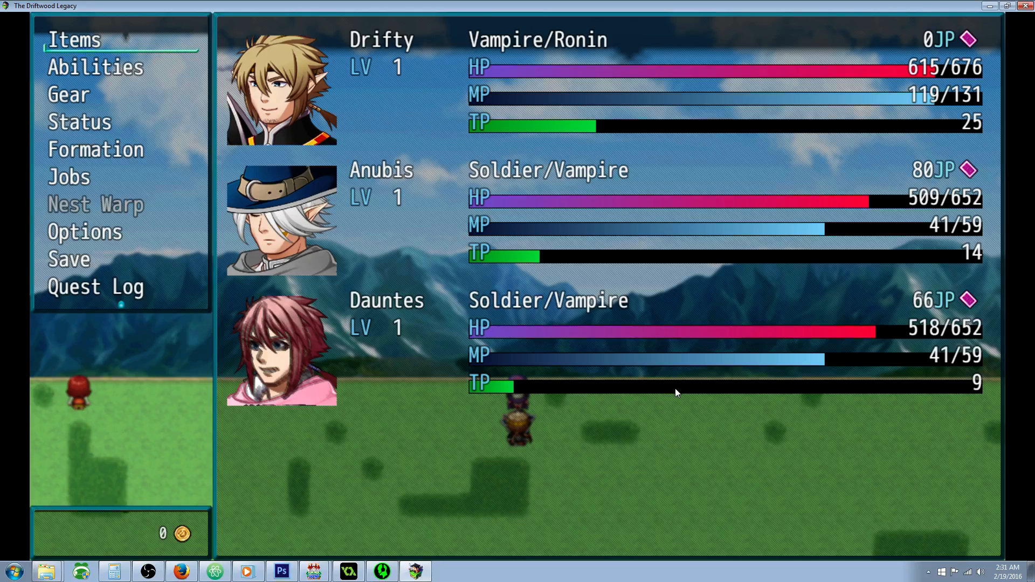